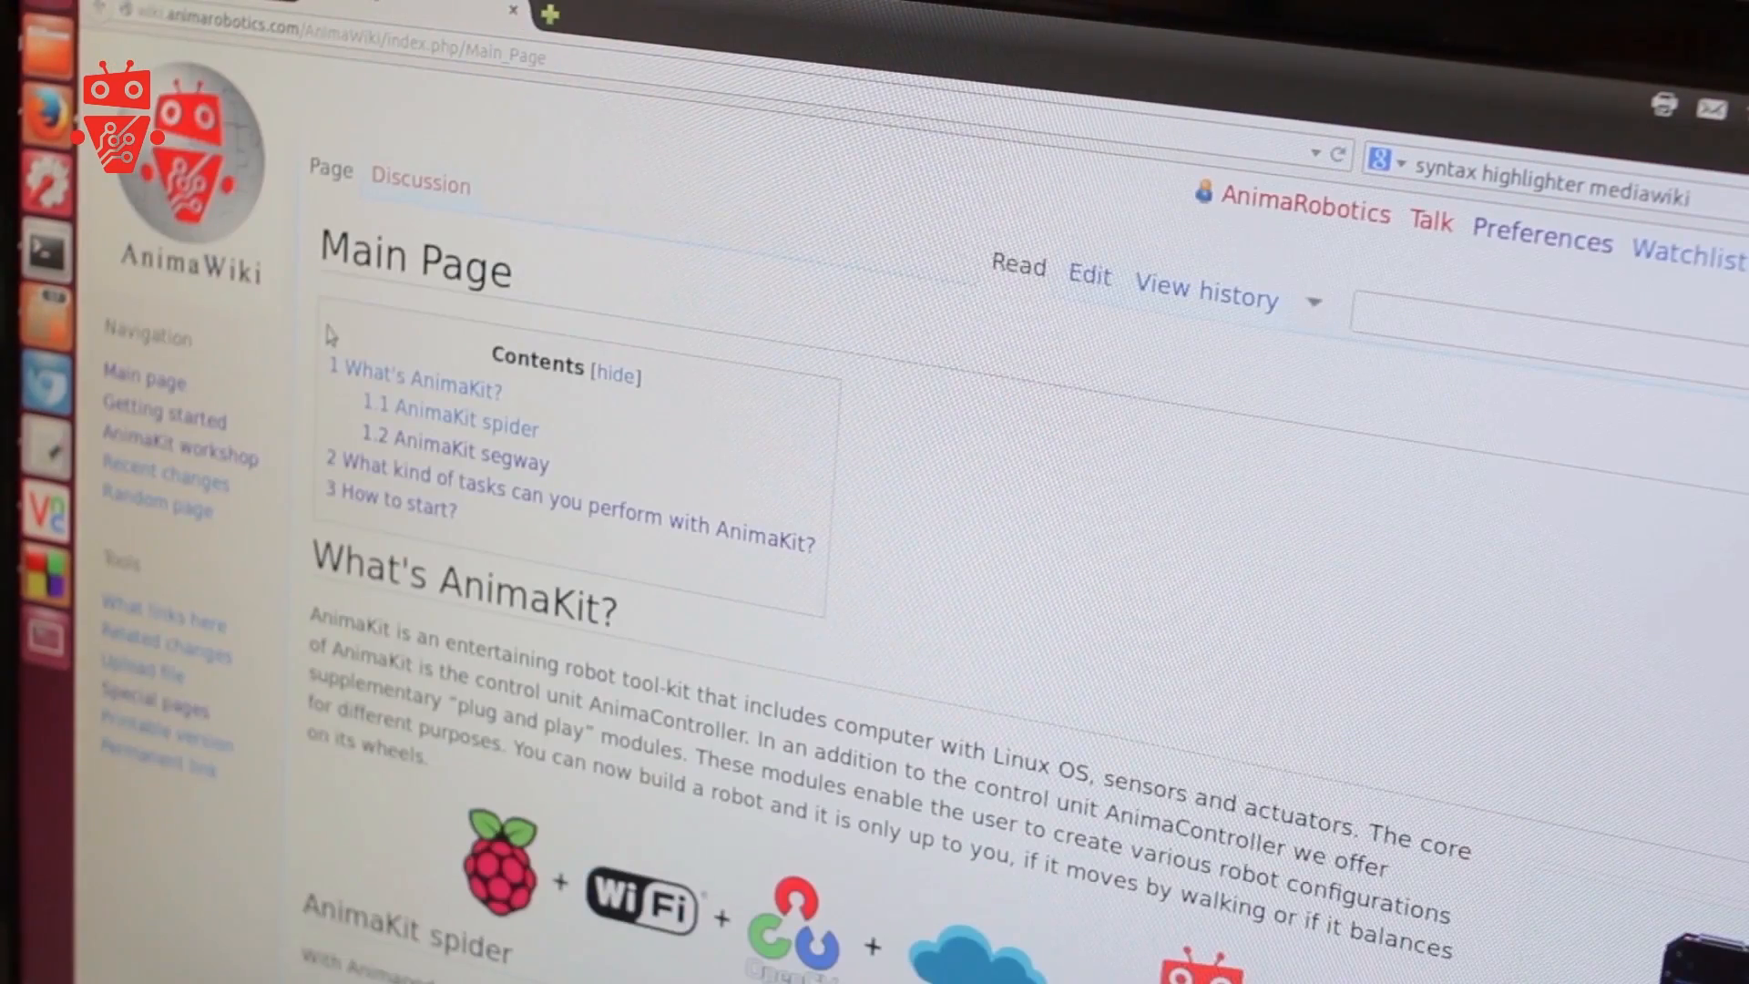
# Navigate to the AnimaKit workshop page and view its Program section.
pyautogui.click(180, 457)
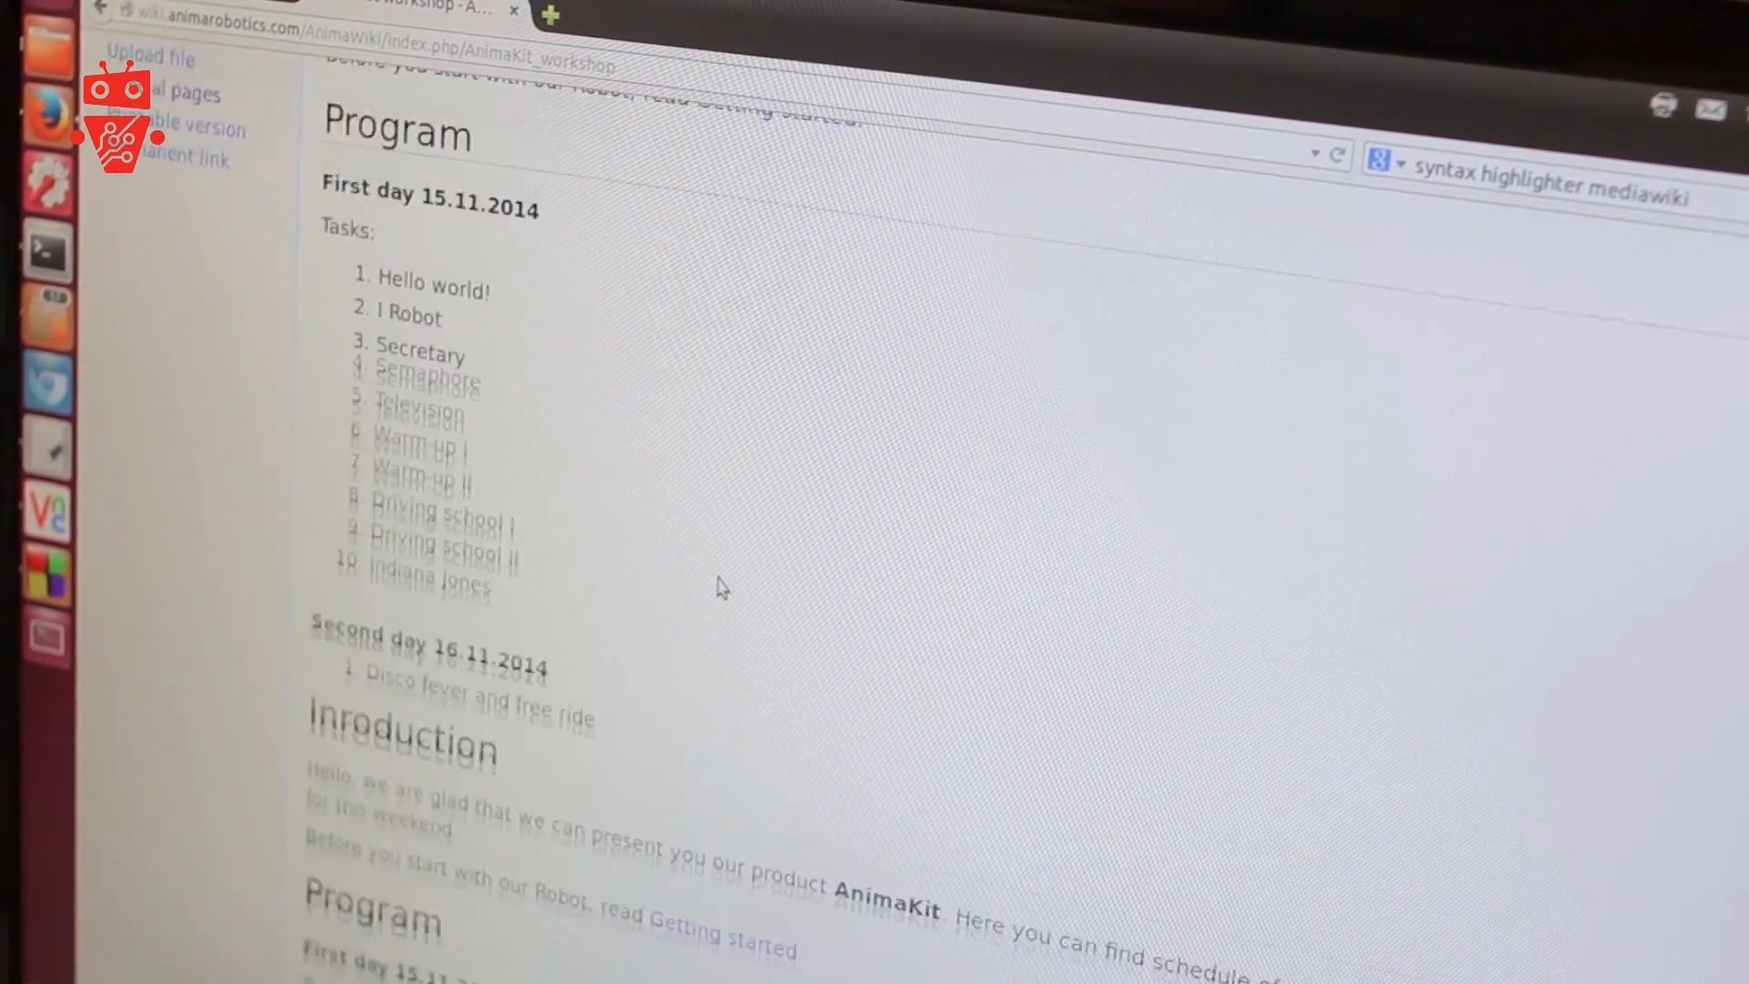
pyautogui.scroll(-3)
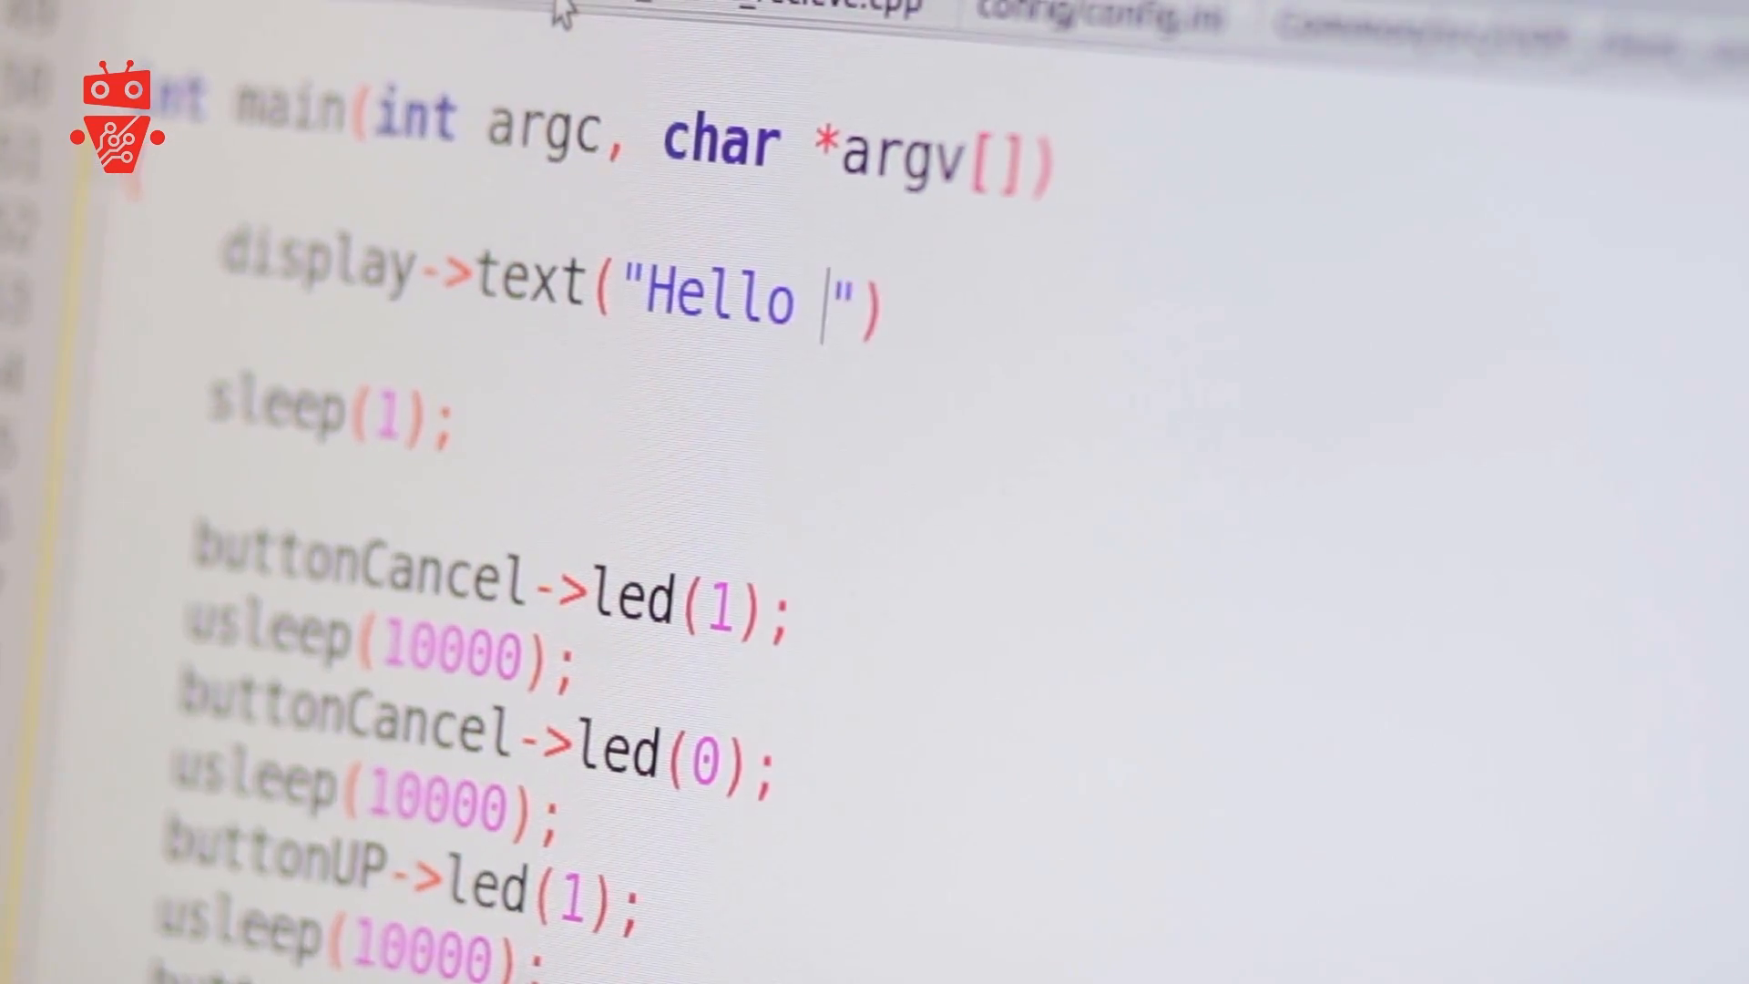
# Extend the display->text string to "Hello world \n My name is".
pyautogui.write('world \\n My name is')
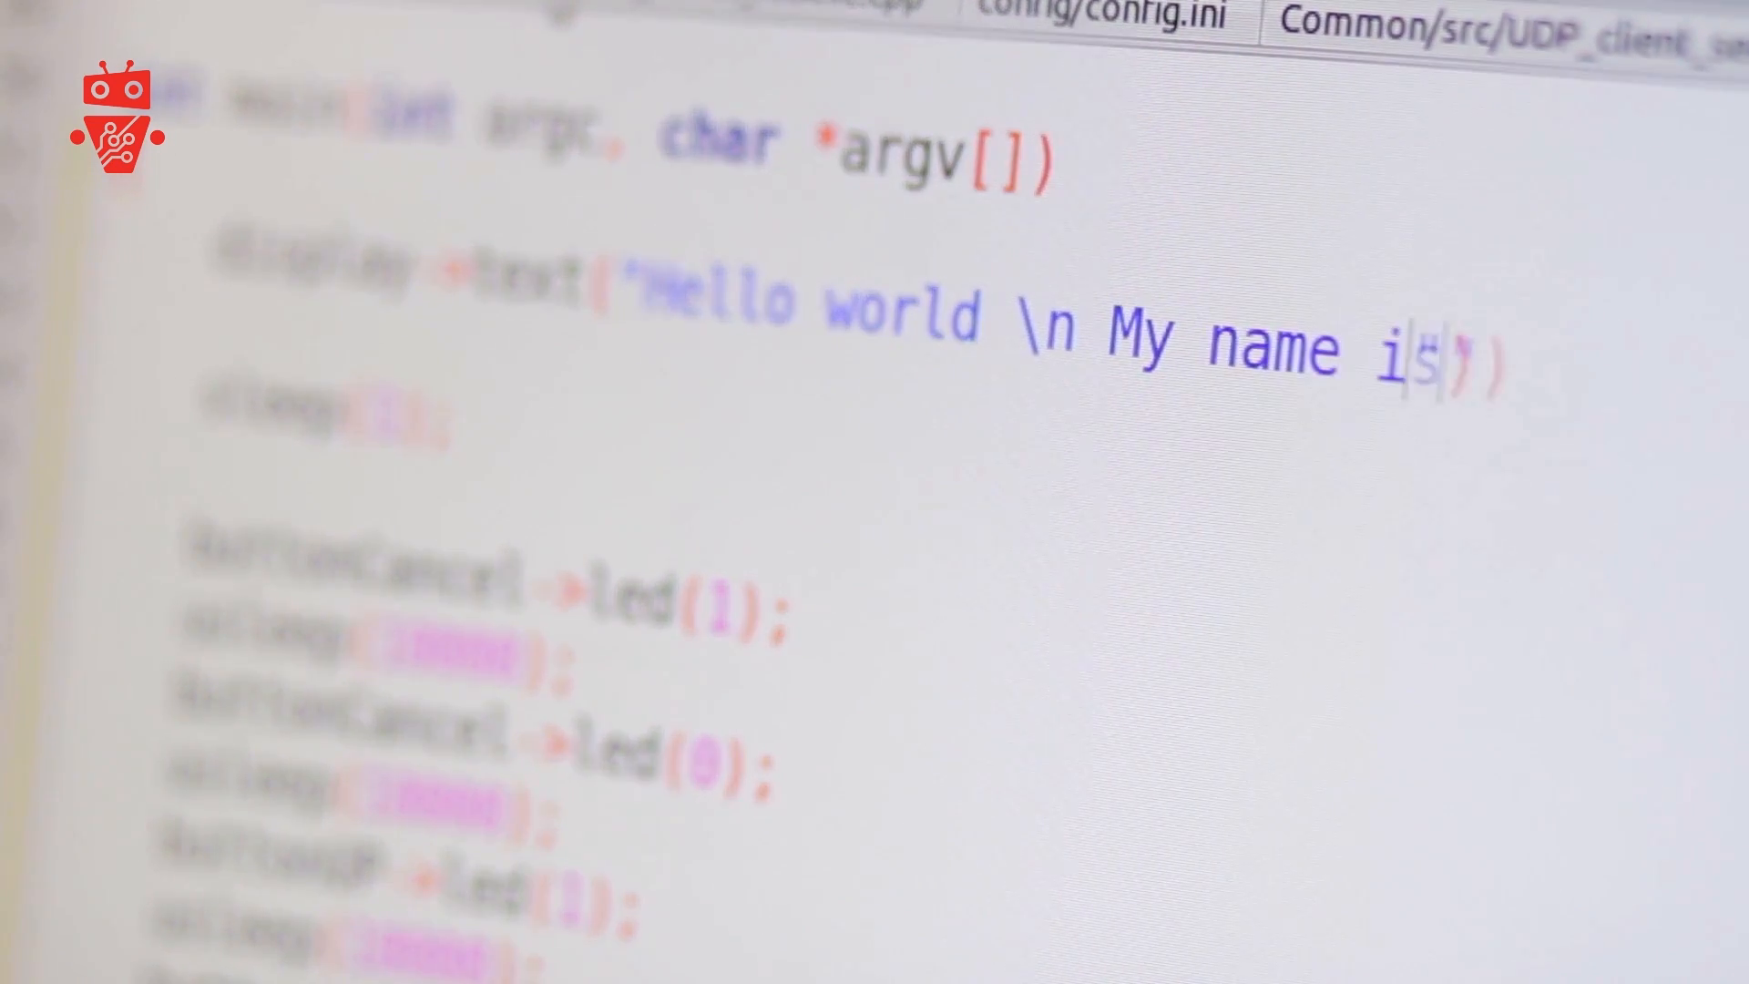